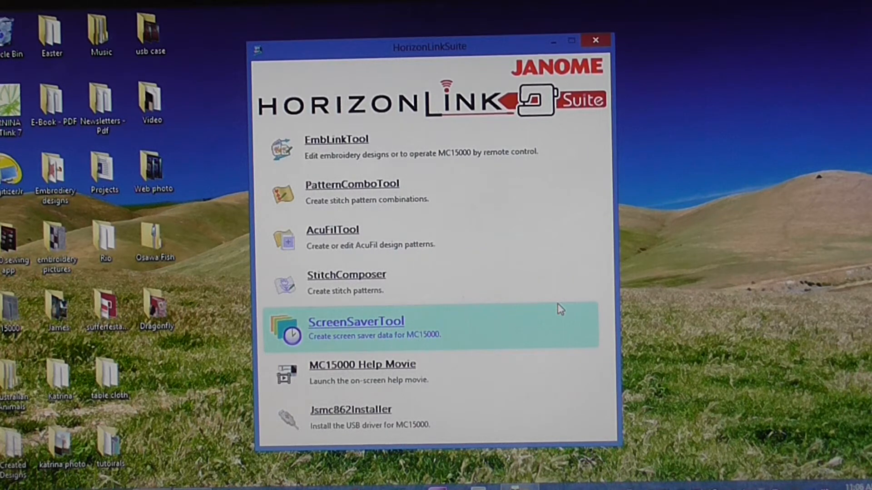
mouse_move(436, 183)
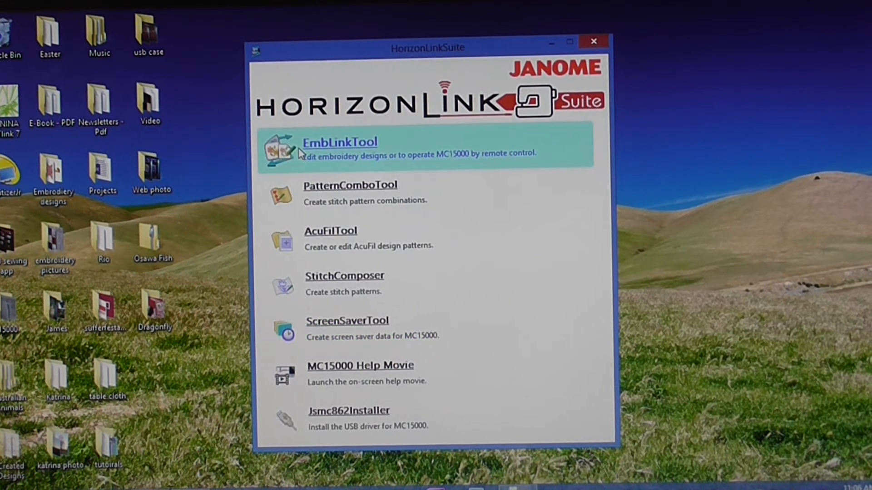
Step: Launch EmbLinkTool from the HorizonLinkSuite launcher
left_click(339, 143)
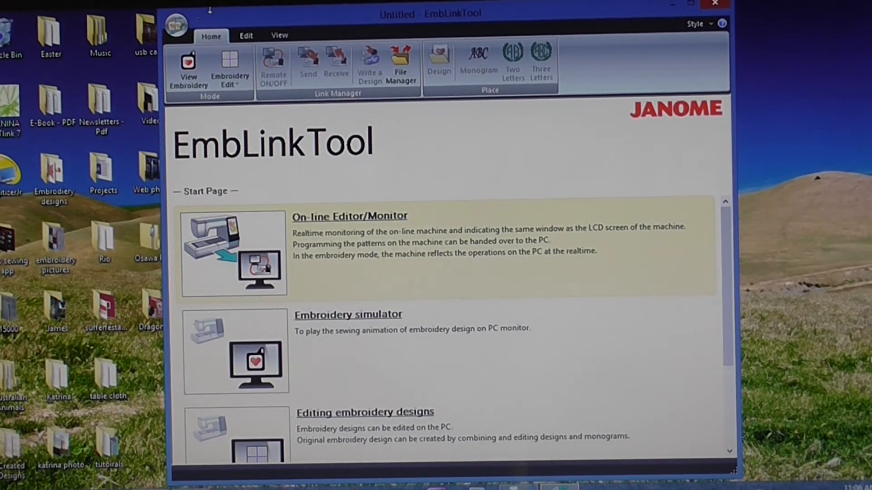
Step: Show the application menu with file, setup commands and recent embroidery documents
left_click(177, 25)
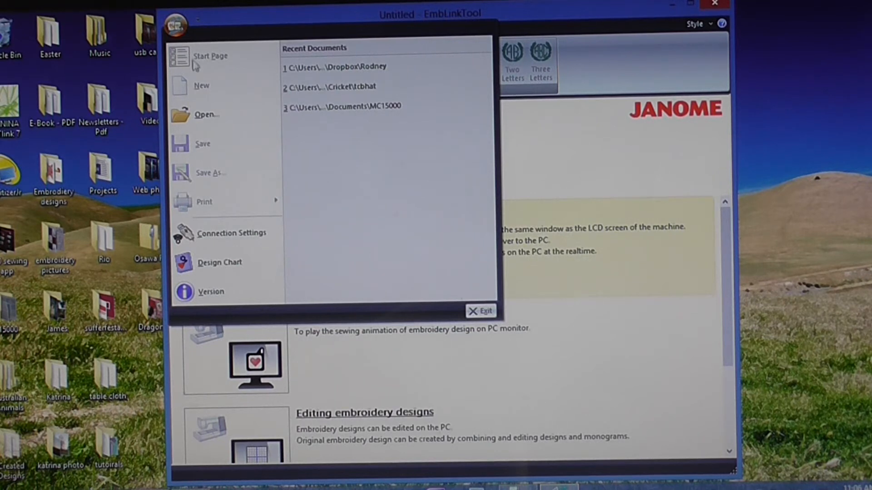
mouse_move(231, 233)
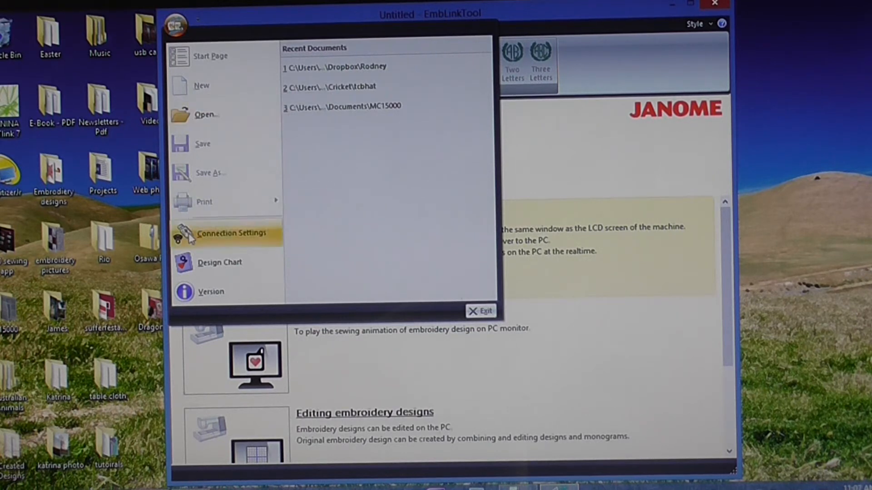
mouse_move(228, 233)
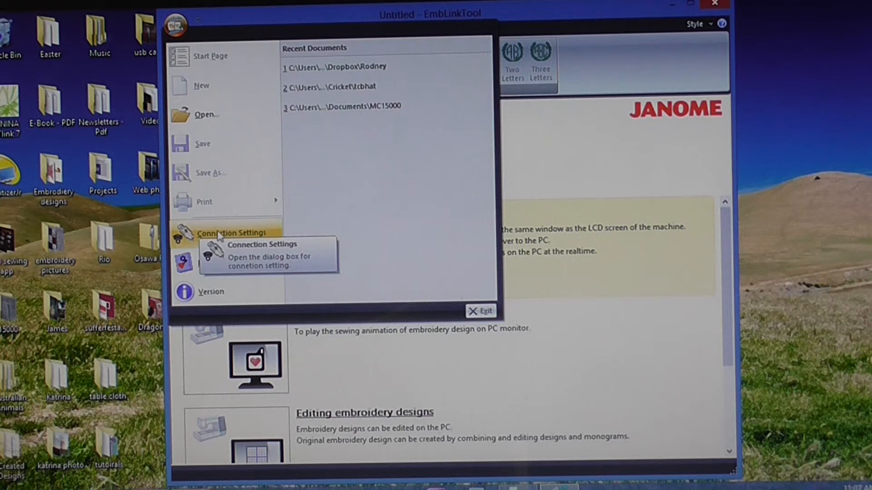
Step: In Connection Settings choose Wireless LAN, search, and connect to the Memory Craft 15000
left_click(232, 231)
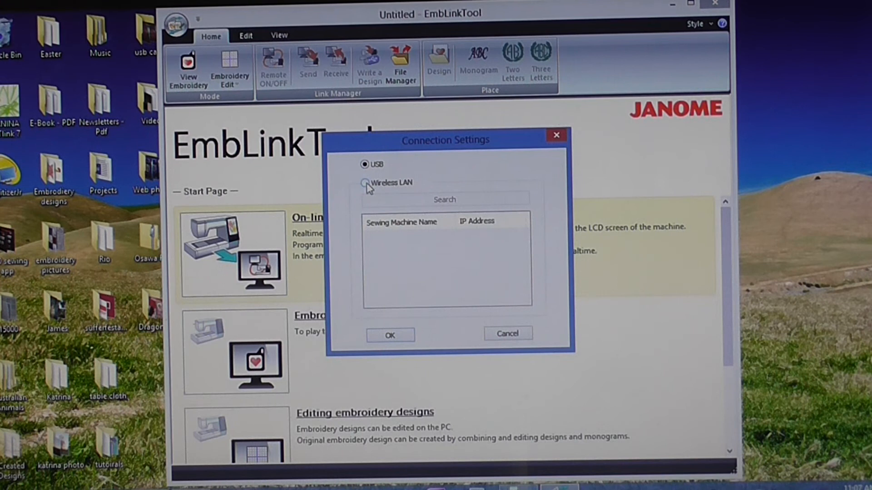
left_click(365, 182)
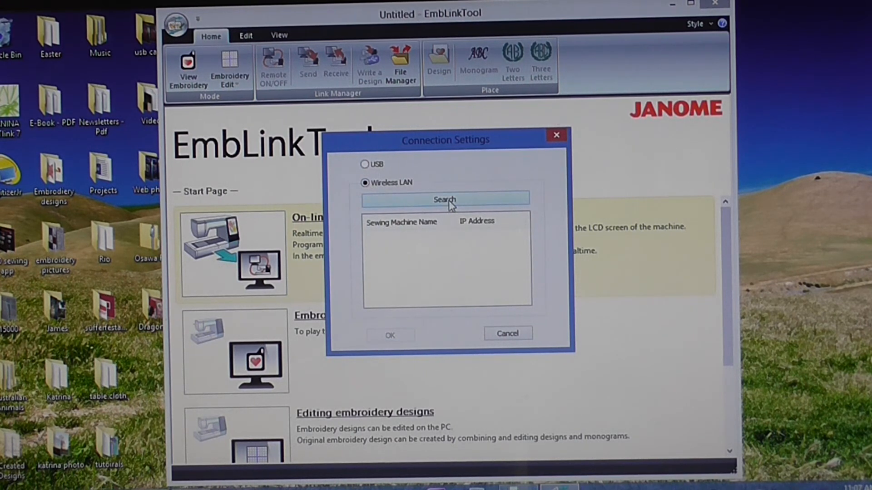
left_click(445, 198)
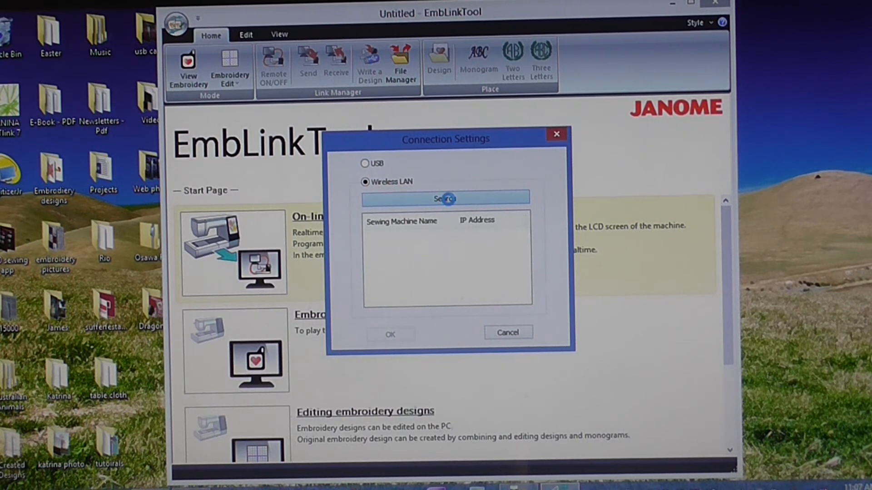
left_click(444, 199)
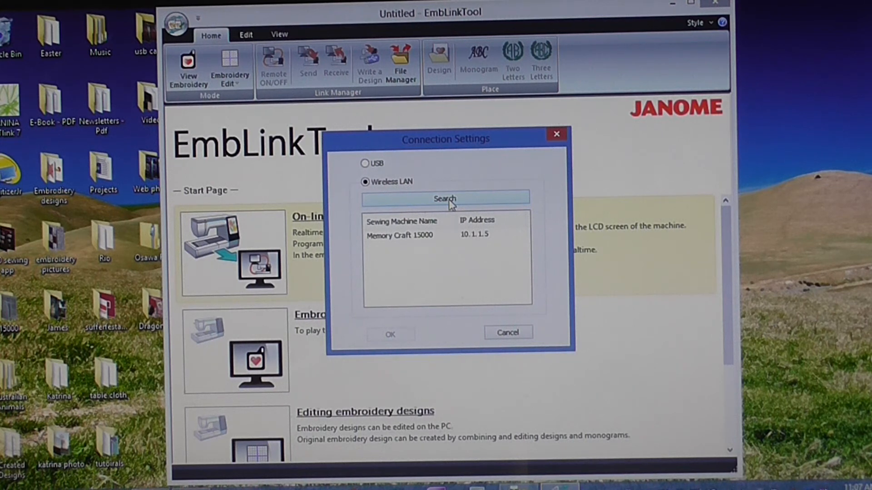
left_click(417, 235)
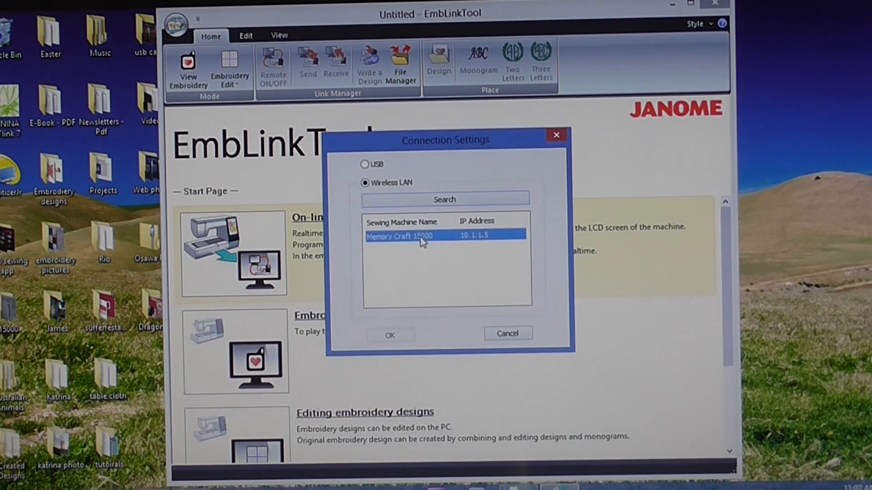
left_click(390, 335)
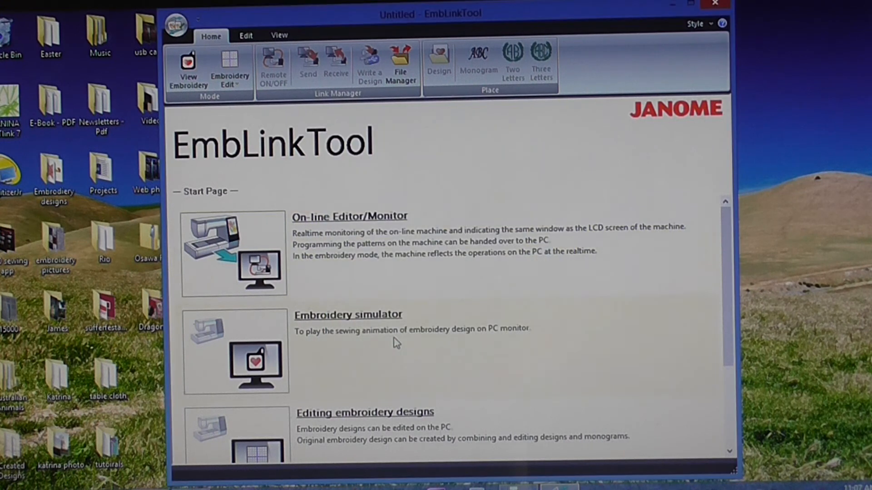